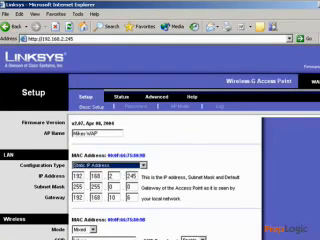
Scroll the Basic Setup page down past the LAN settings to the Wireless section.
scroll(down, 3)
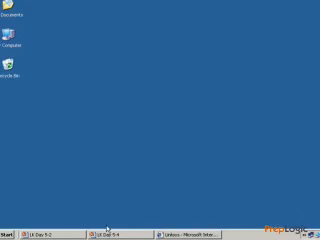
Open a Command Prompt window and start typing 'ipconfig /' at the prompt.
click(11, 233)
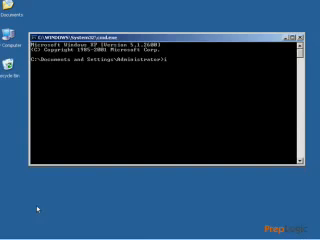
text(ipconfig /)
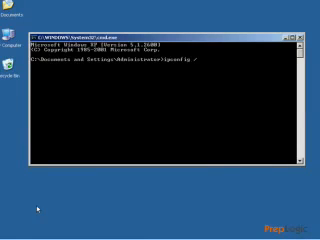